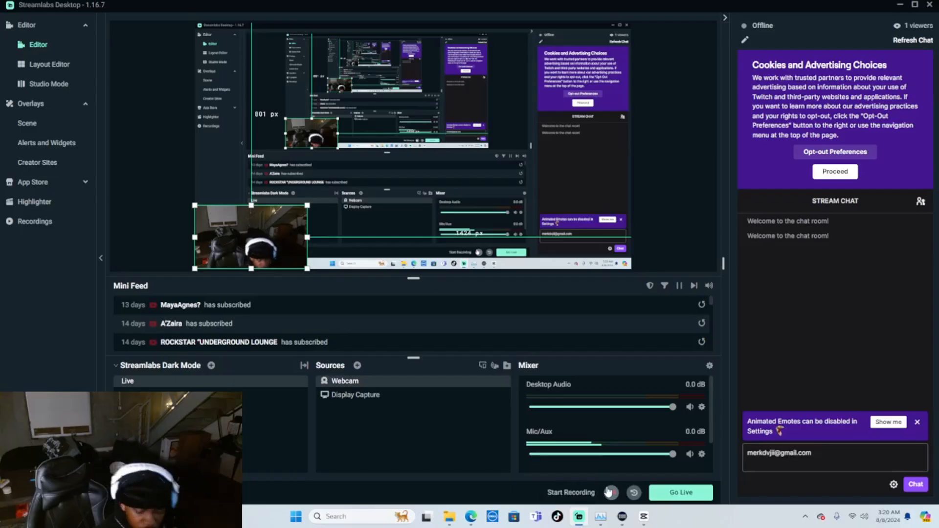
Step: Start recording the scene from the Streamlabs editor
left_click(609, 492)
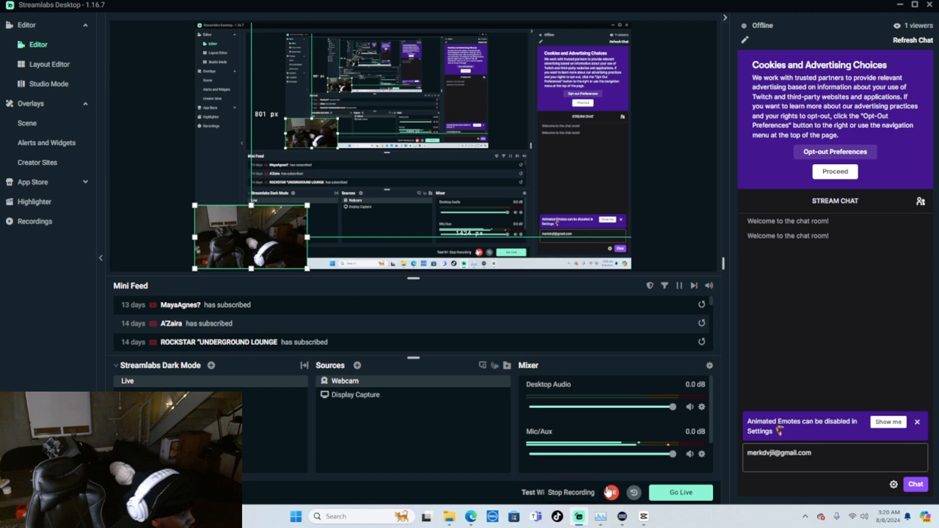
Step: Let the recording keep running while previewing the Mods and Videos folder windows
left_click(609, 492)
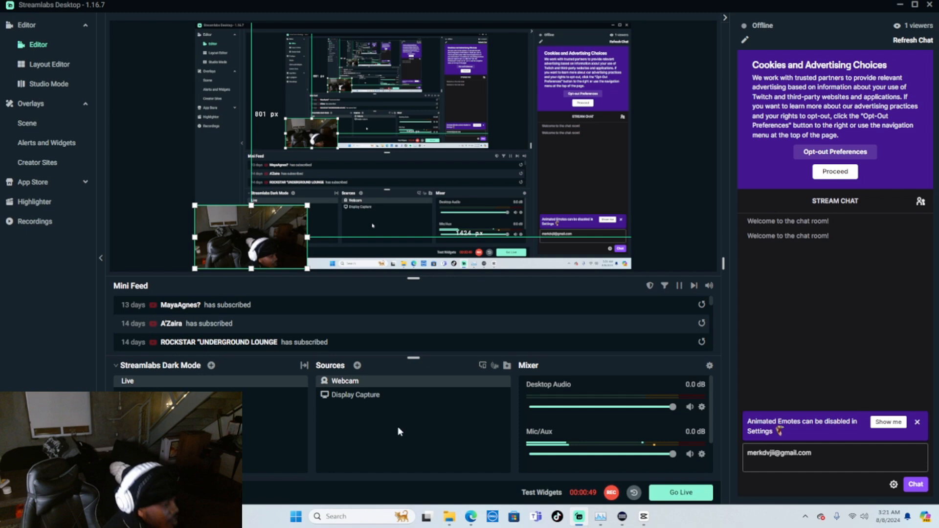
mouse_move(409, 438)
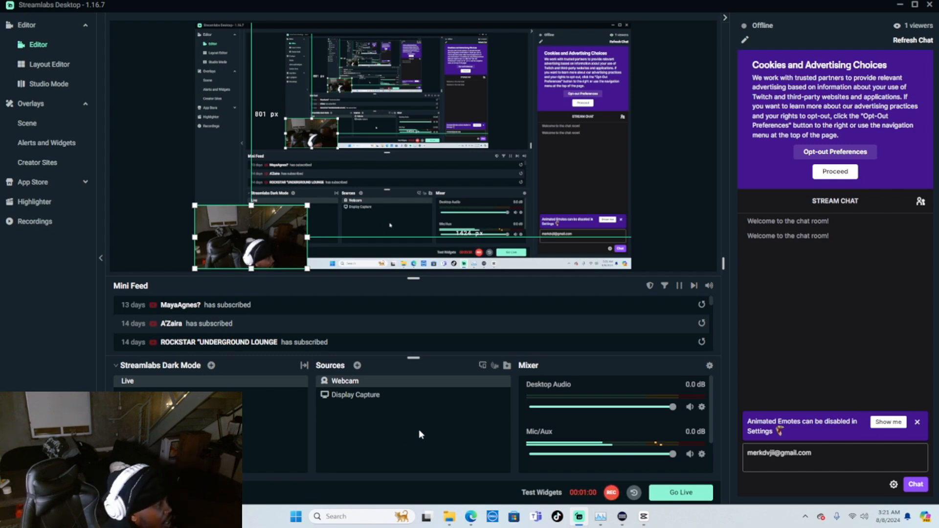
mouse_move(448, 517)
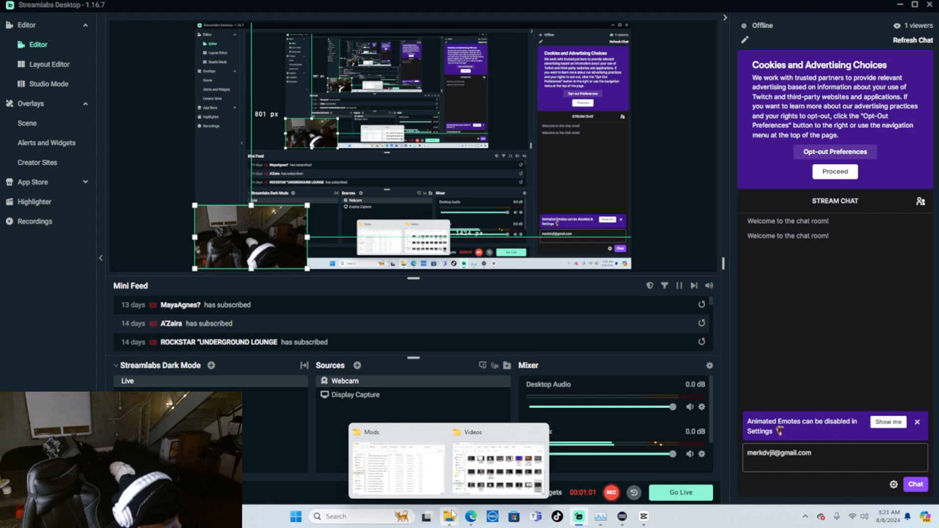
Step: Switch to the browser tab with the Instagram LA Rap Progress Report Card post
left_click(449, 516)
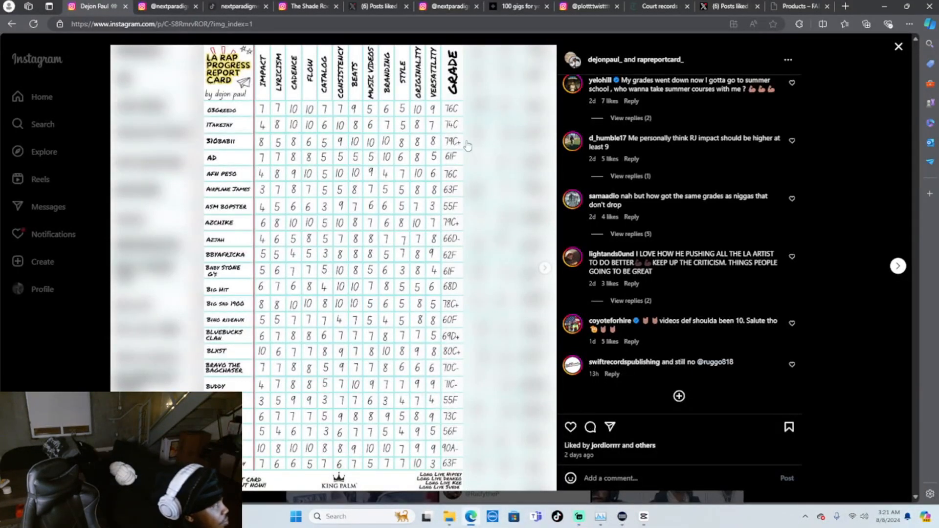
mouse_move(249, 122)
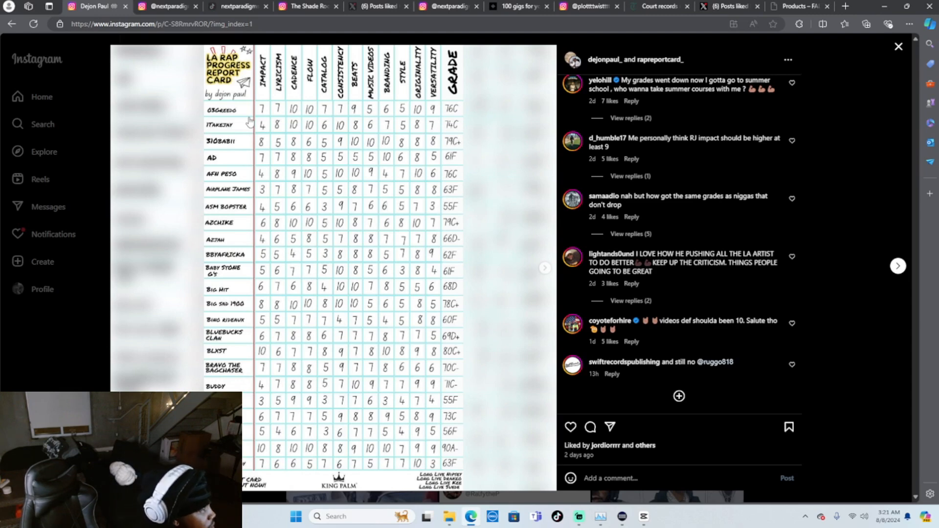
mouse_move(450, 107)
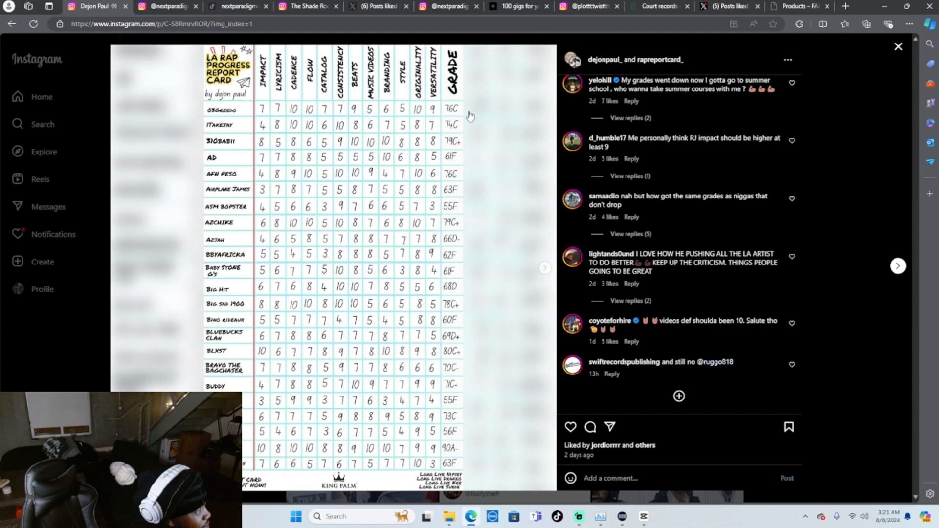
mouse_move(415, 106)
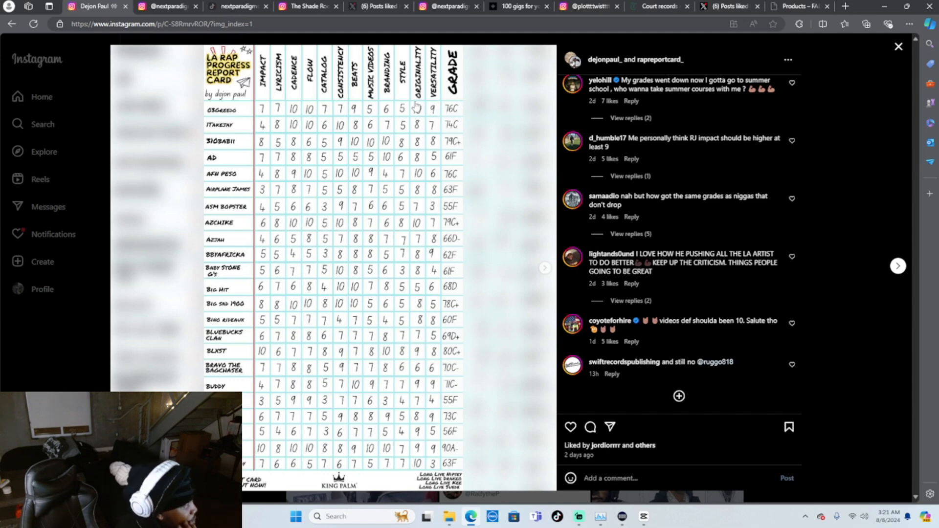
mouse_move(430, 106)
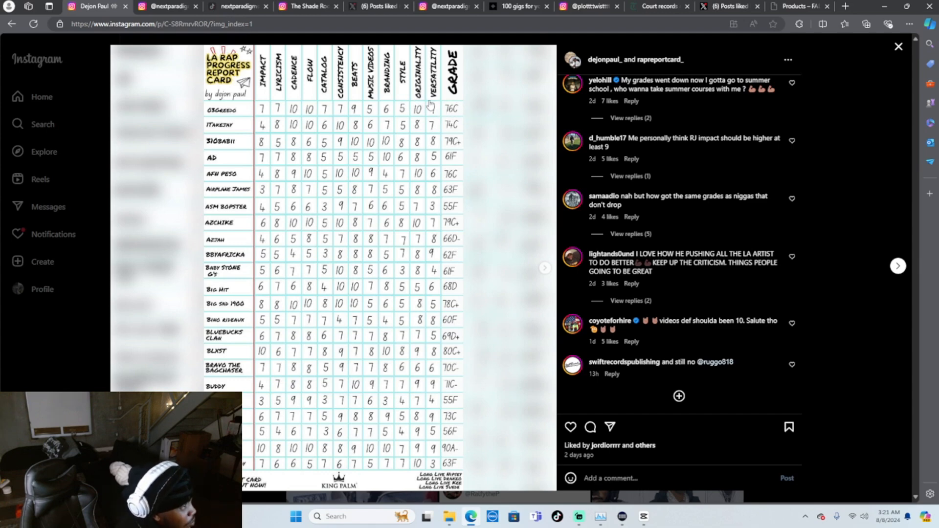
mouse_move(407, 82)
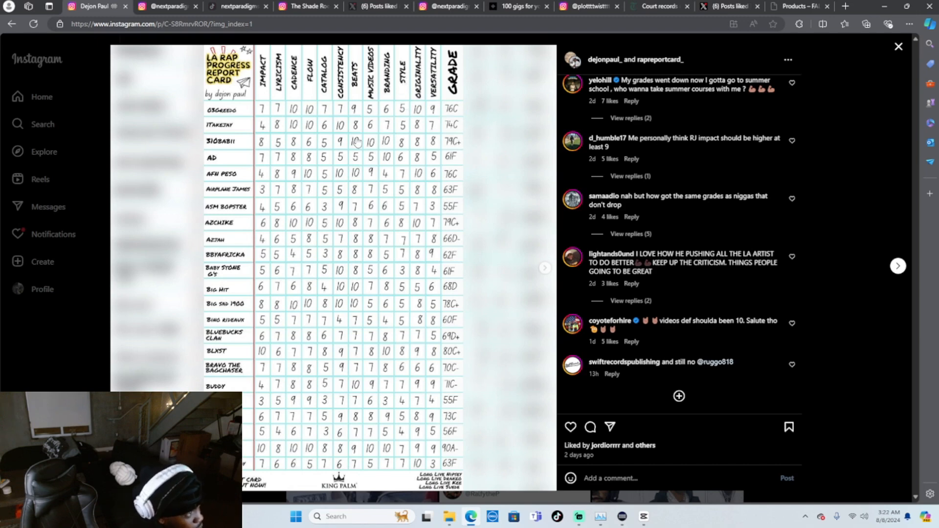
mouse_move(342, 116)
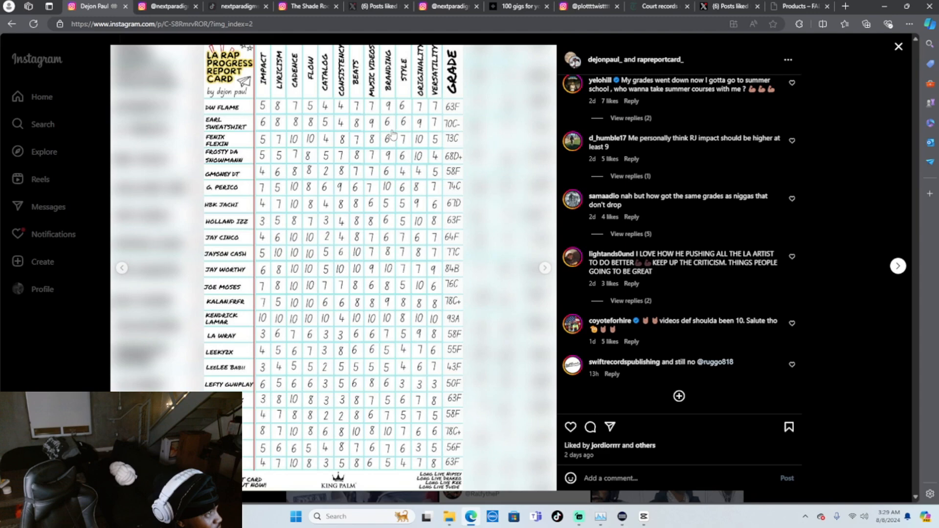
mouse_move(233, 149)
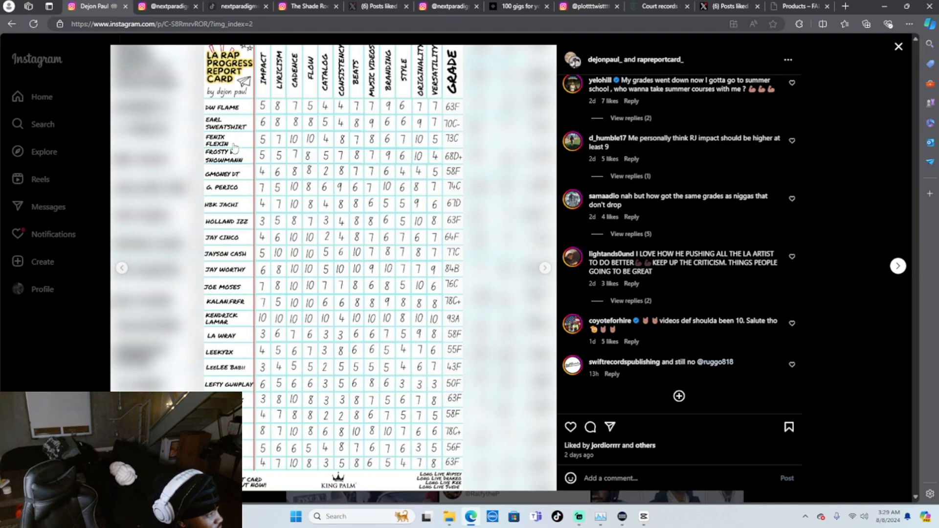
mouse_move(275, 167)
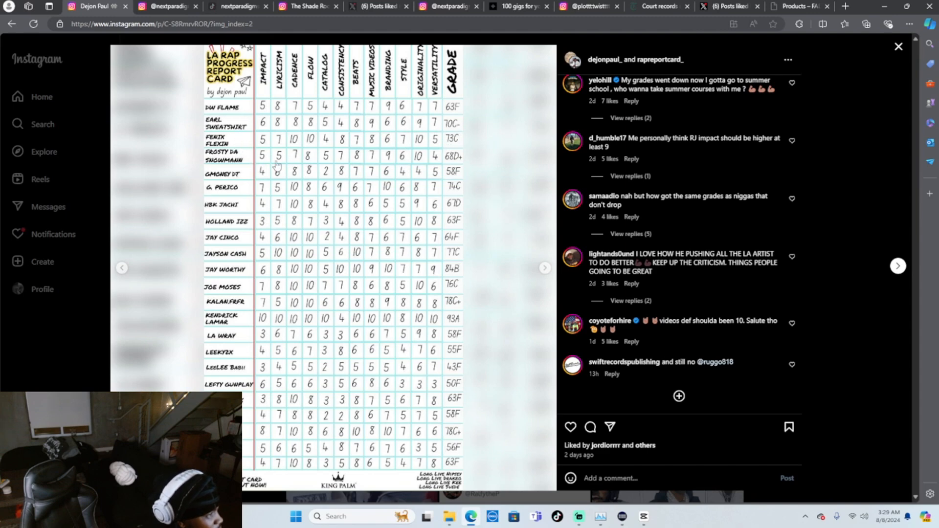
mouse_move(220, 194)
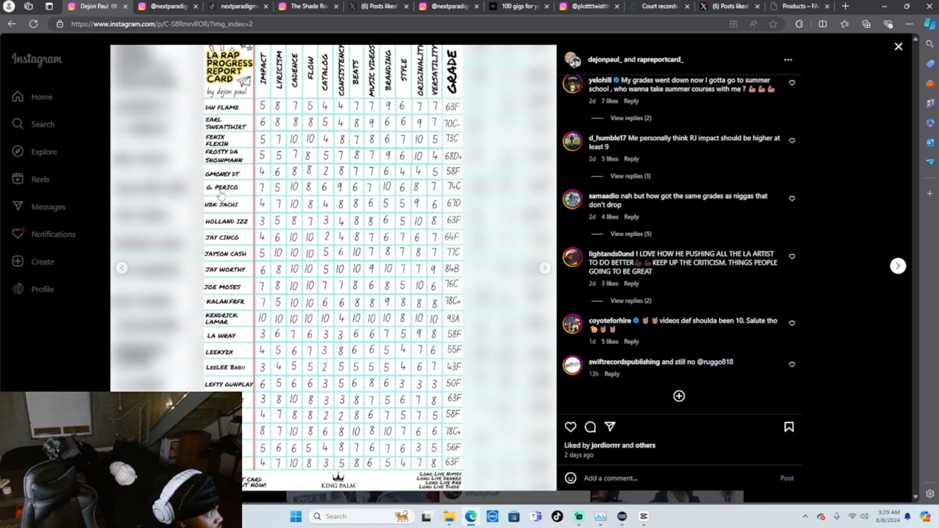
mouse_move(311, 208)
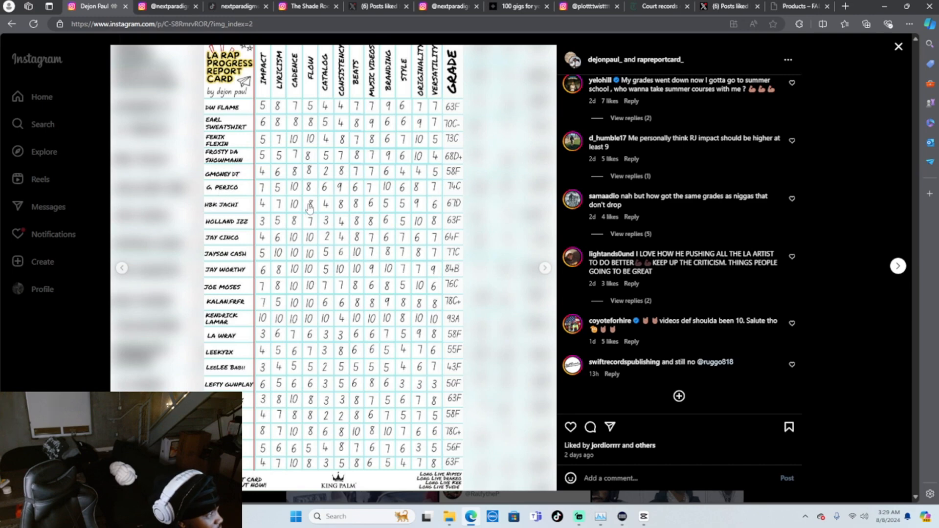
mouse_move(489, 213)
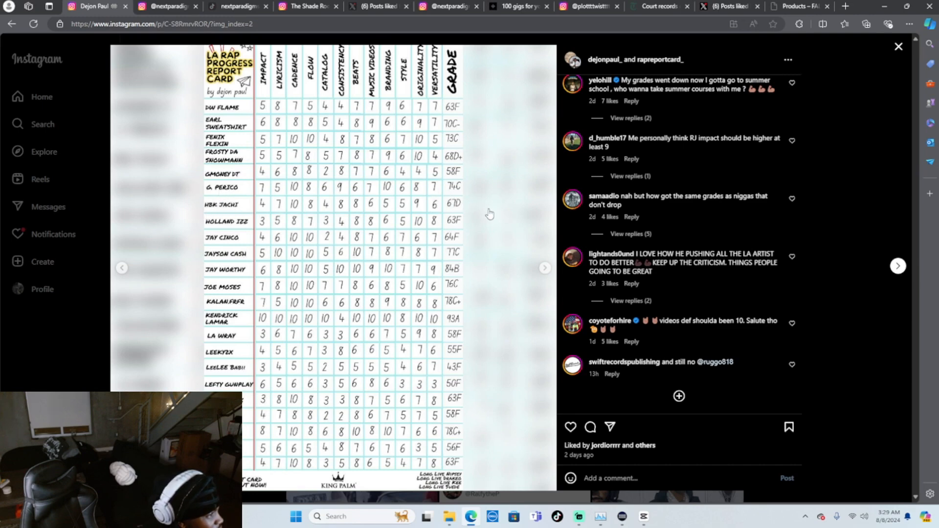
mouse_move(470, 209)
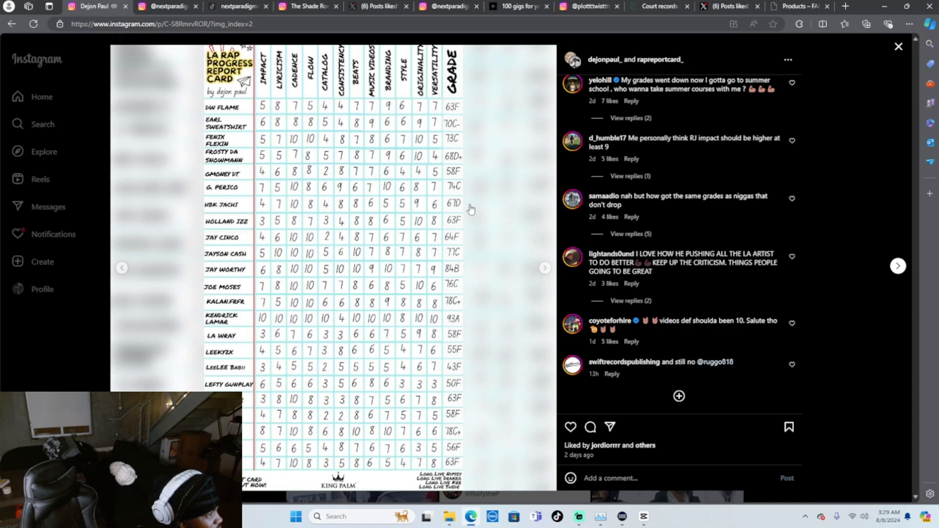
mouse_move(205, 230)
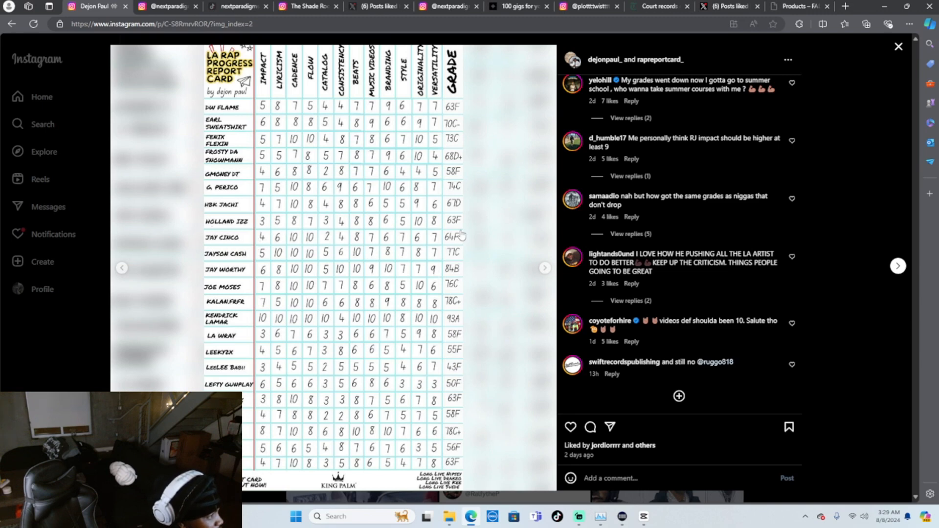
mouse_move(559, 260)
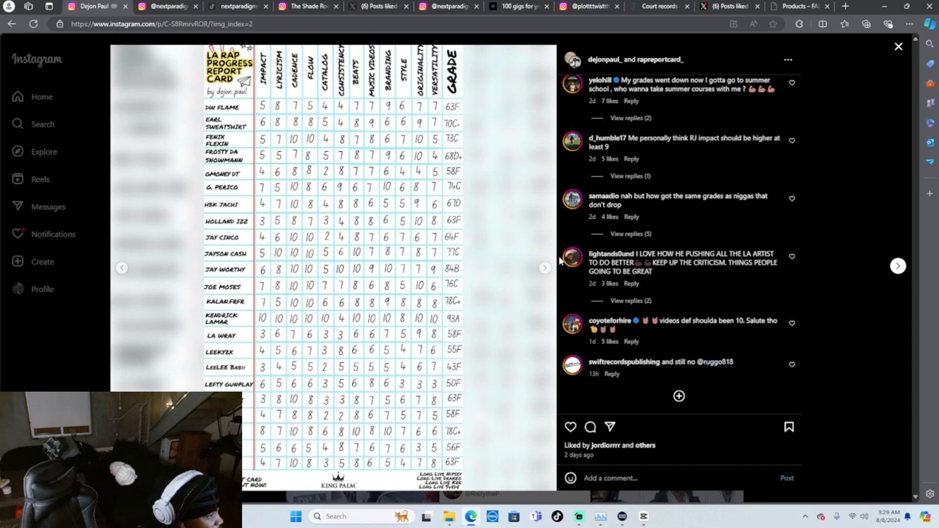
mouse_move(209, 286)
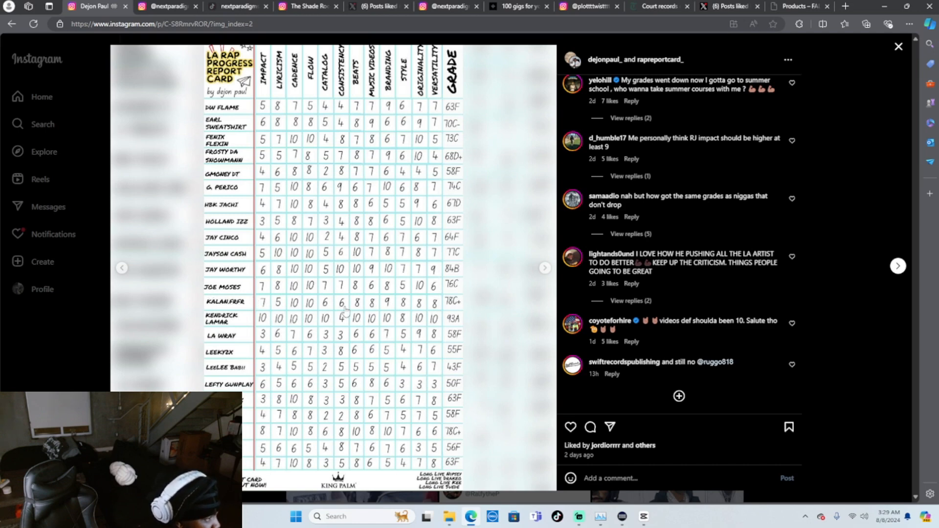
mouse_move(241, 333)
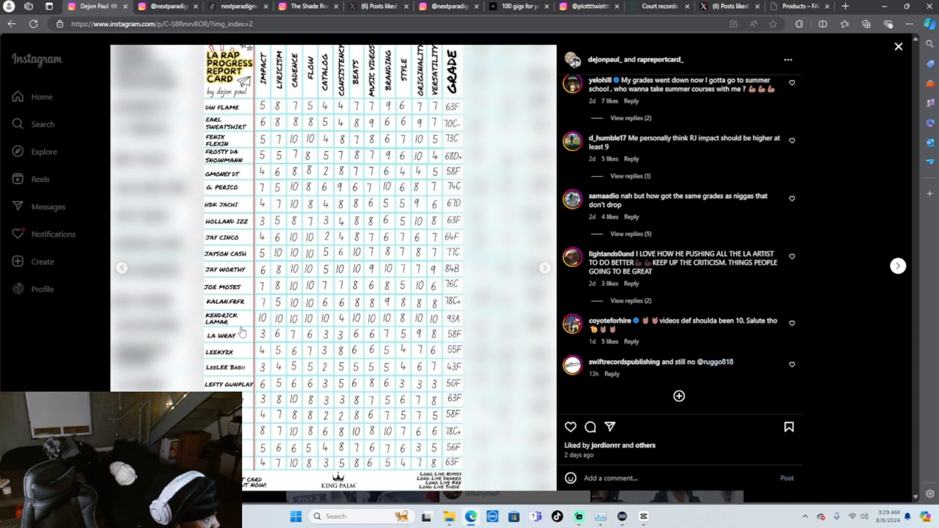
mouse_move(197, 370)
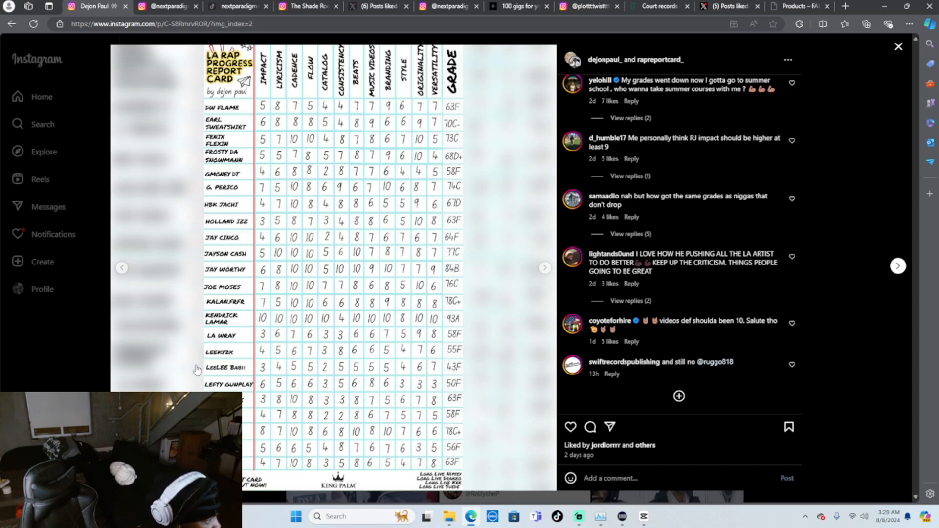
mouse_move(413, 393)
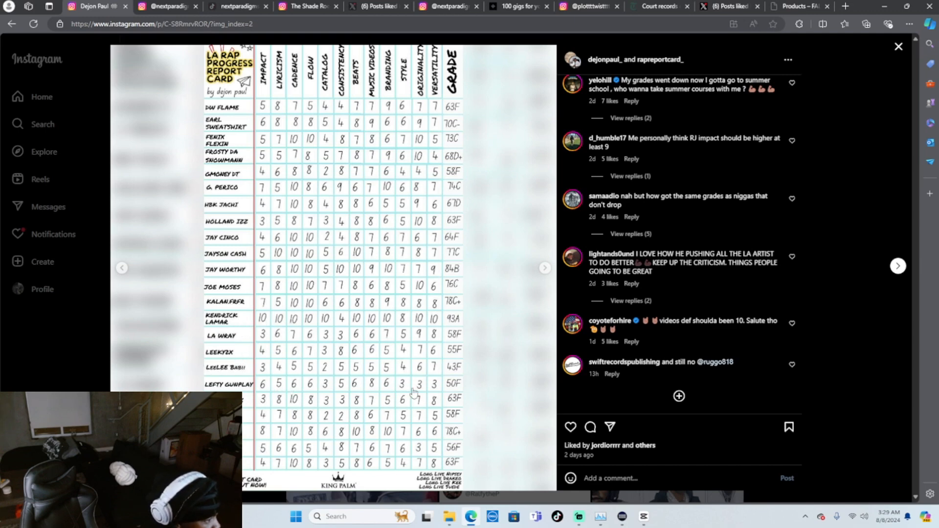
mouse_move(469, 389)
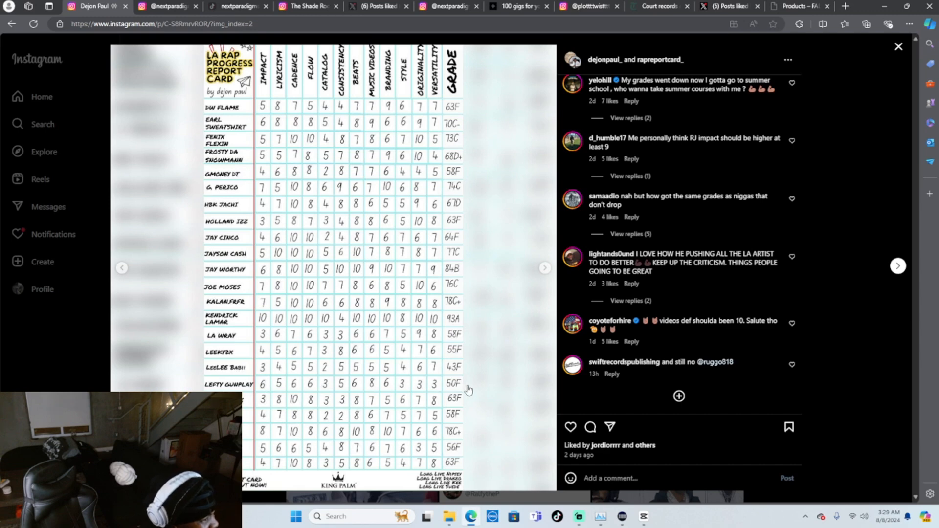
mouse_move(267, 390)
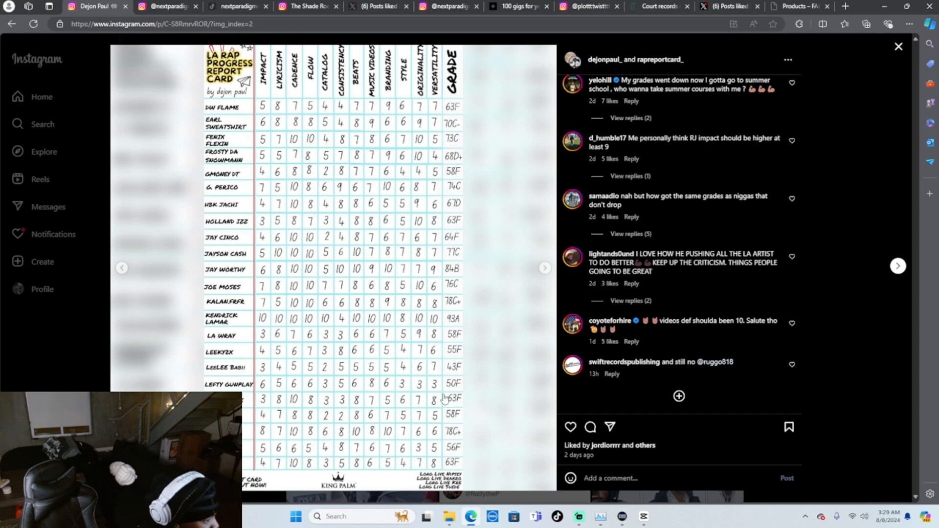
mouse_move(294, 412)
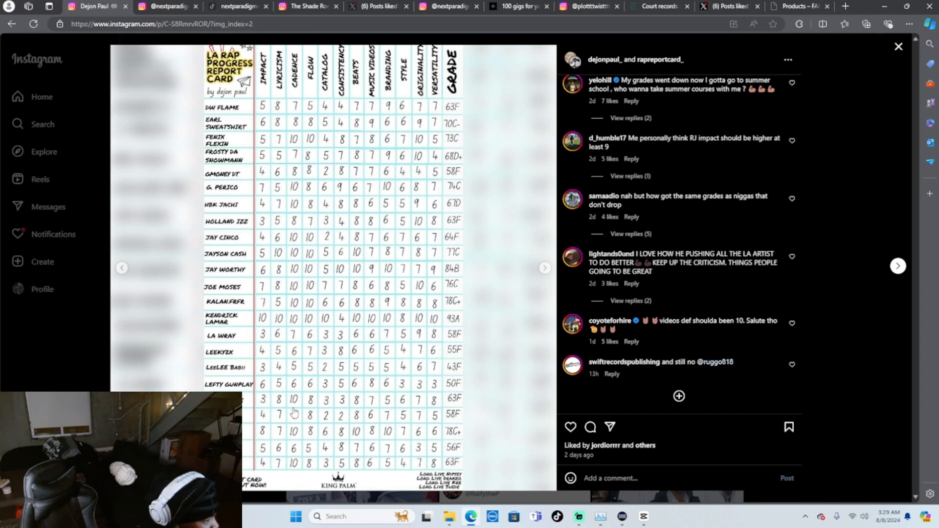
mouse_move(288, 450)
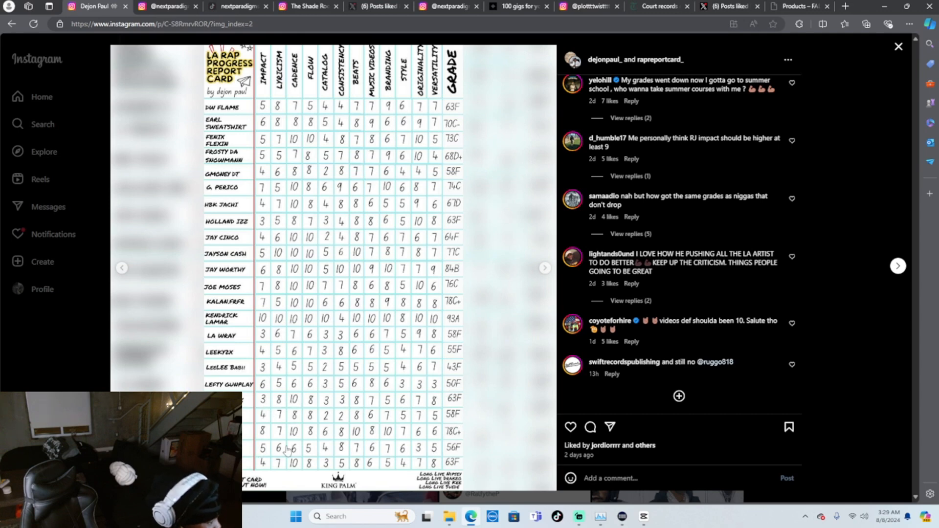
mouse_move(550, 265)
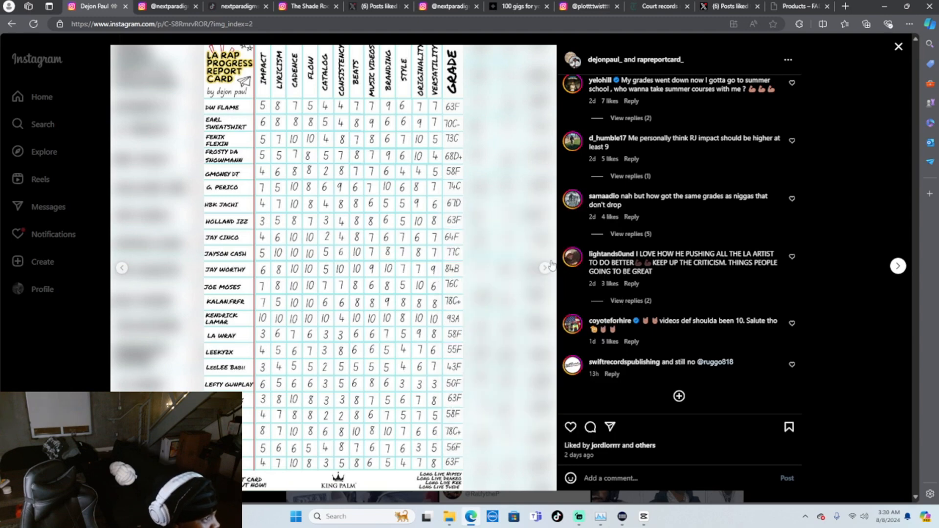
Step: Advance the post to its third report card slide listing Peyson through Wallie The Sensei
left_click(897, 265)
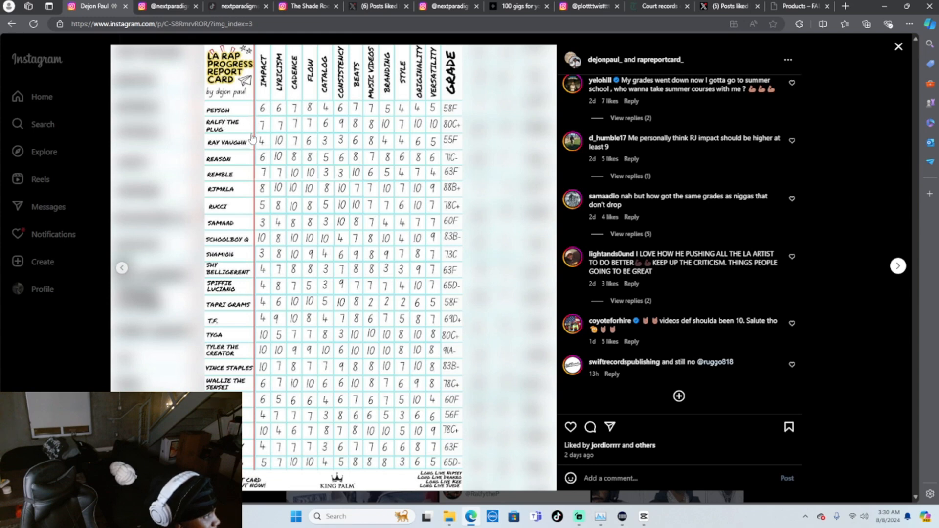
mouse_move(247, 129)
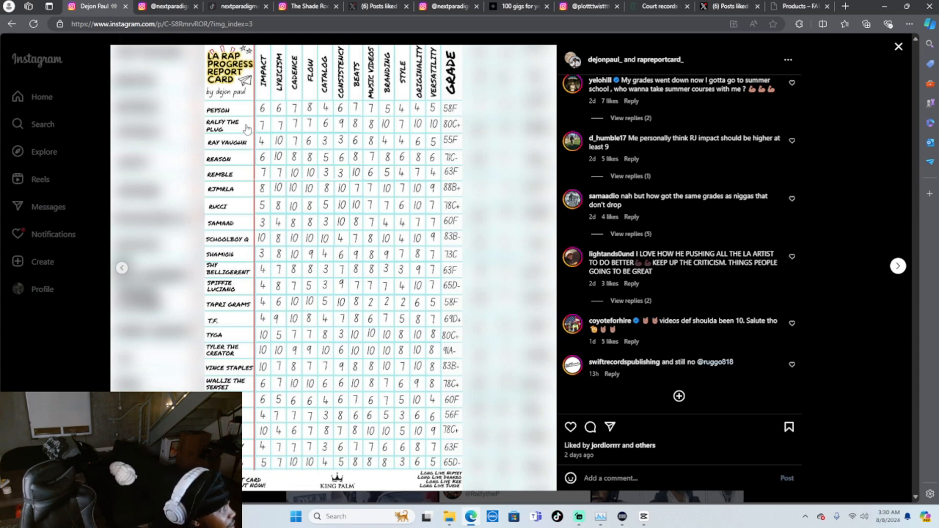
mouse_move(452, 124)
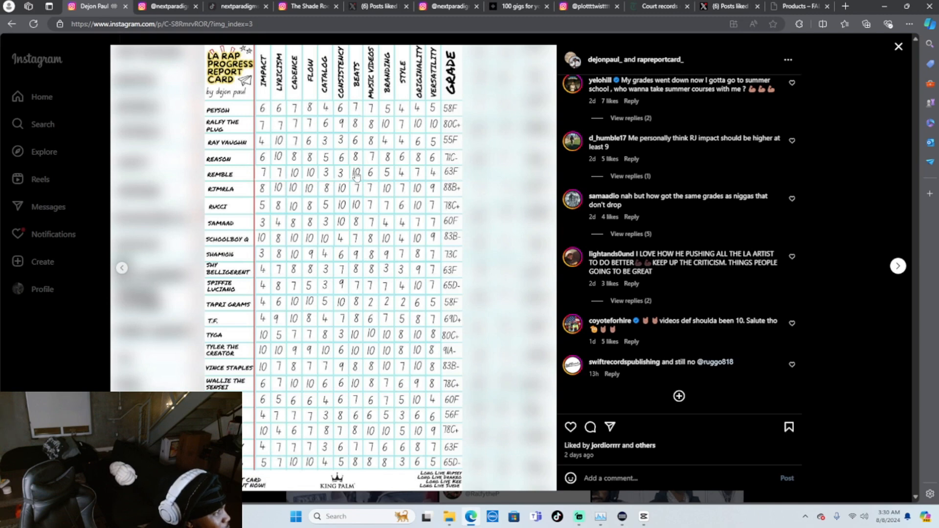
mouse_move(236, 192)
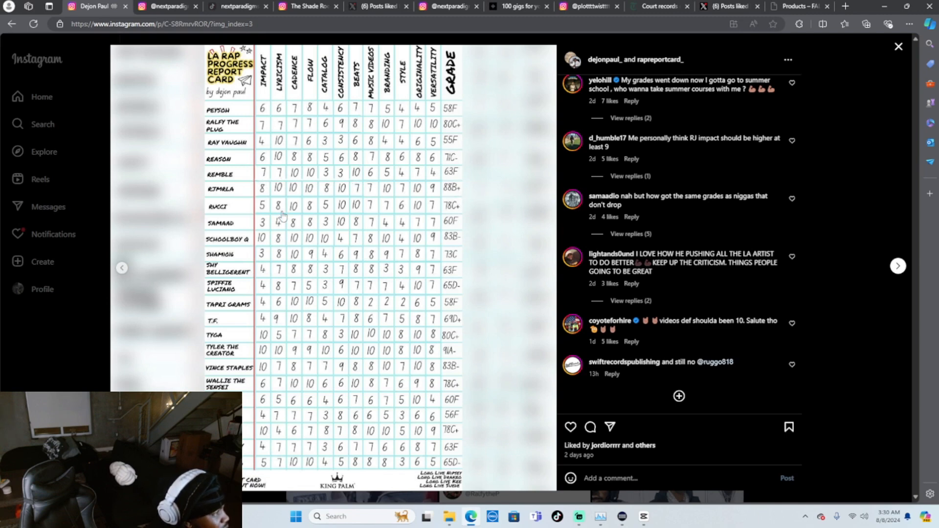
mouse_move(488, 206)
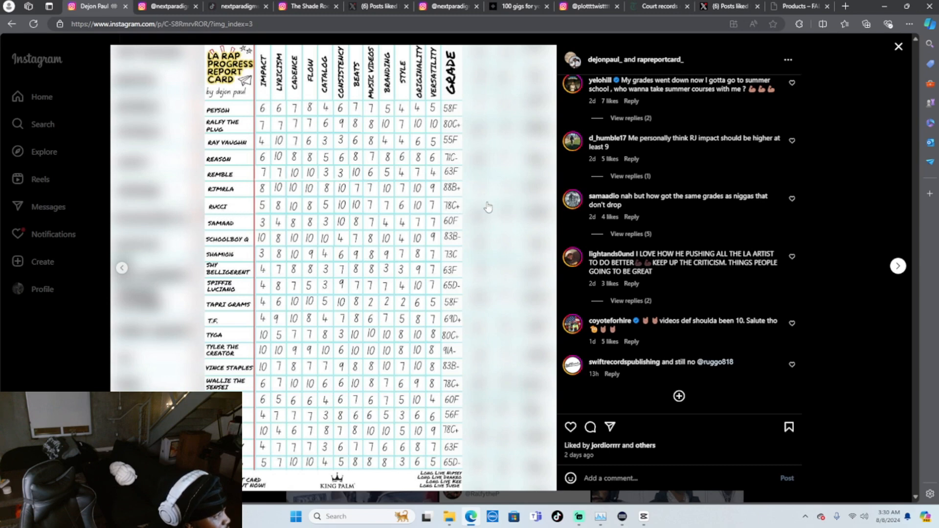
mouse_move(257, 249)
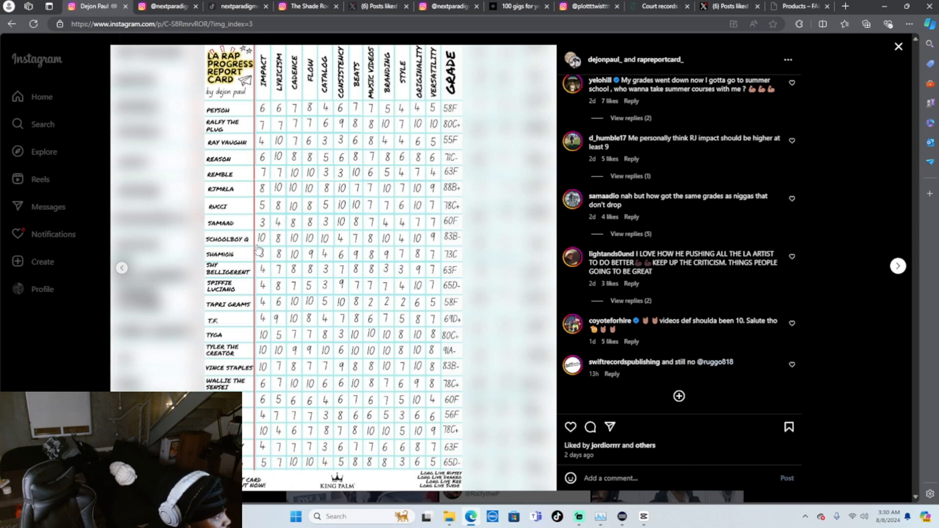
mouse_move(237, 265)
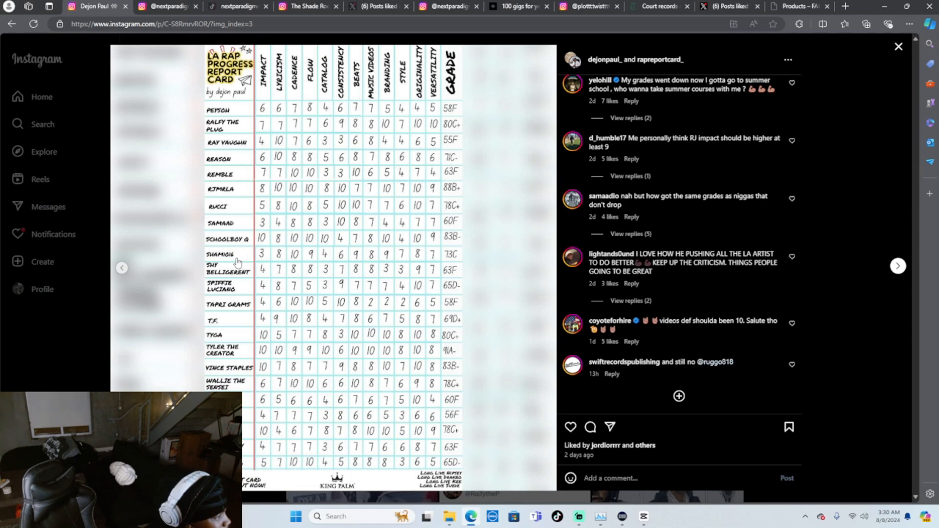
mouse_move(287, 322)
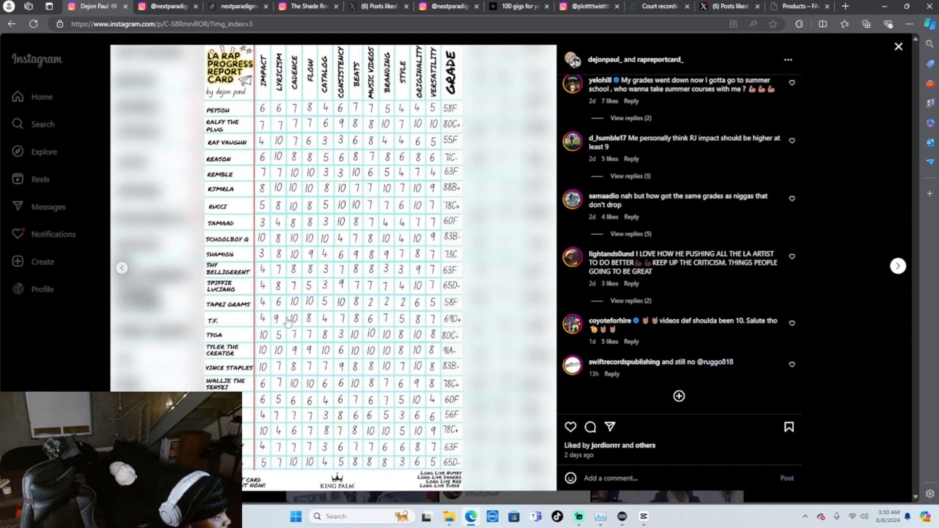
mouse_move(240, 346)
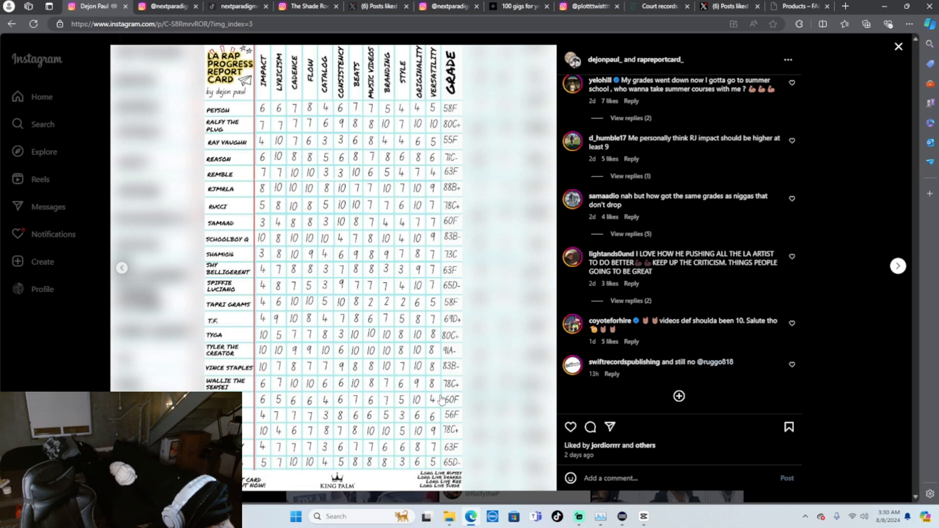
mouse_move(480, 318)
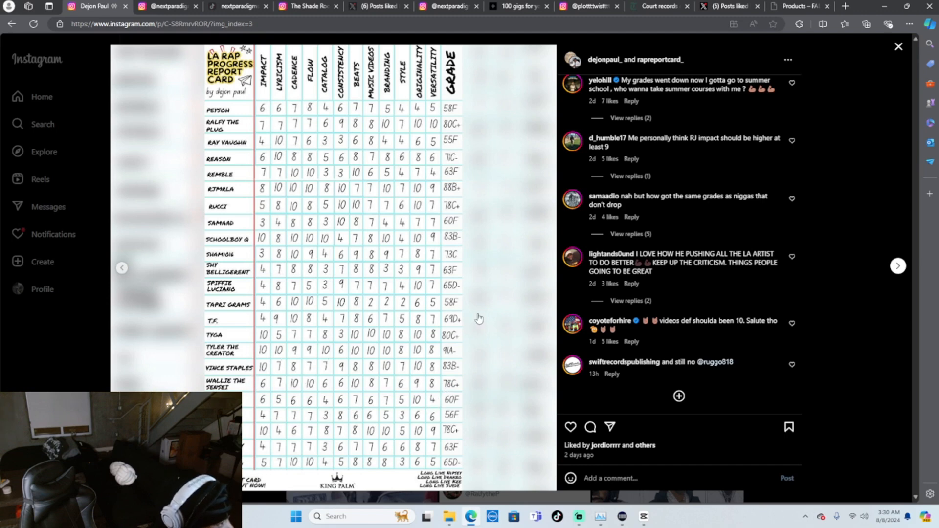
mouse_move(483, 272)
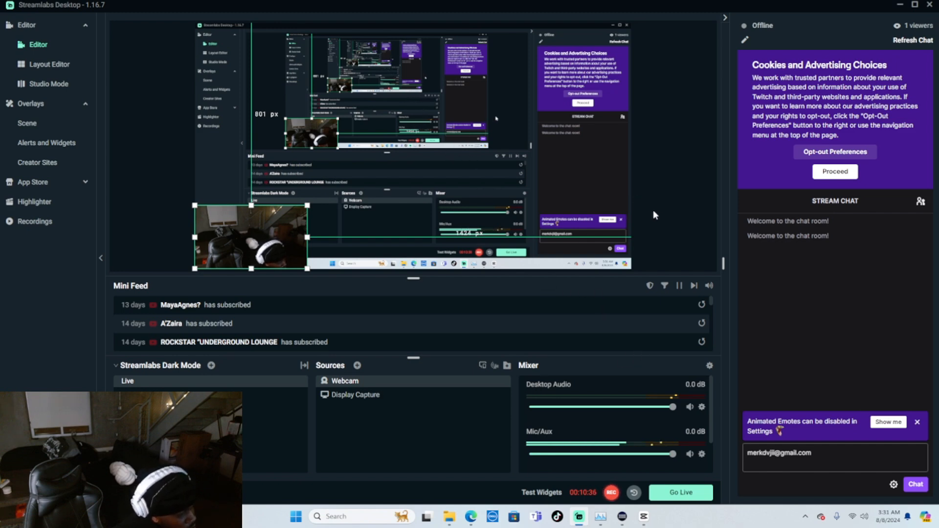
mouse_move(713, 358)
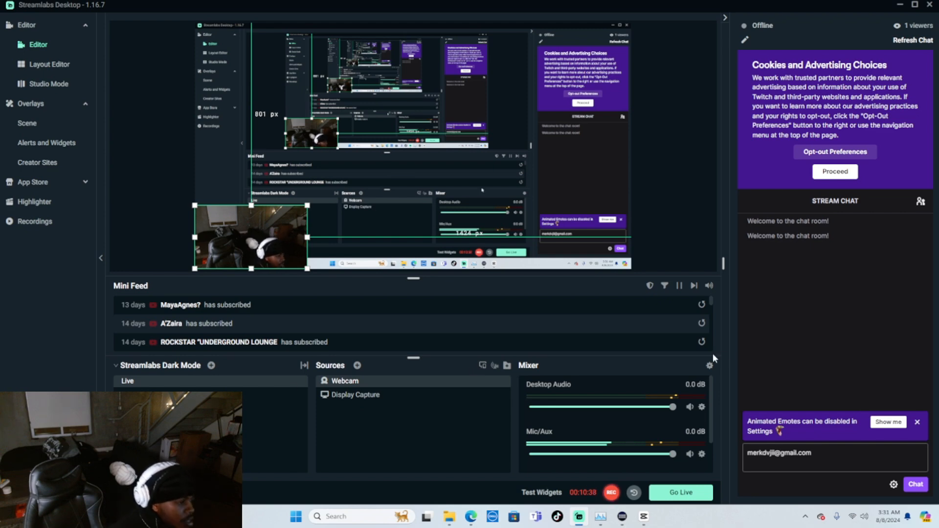